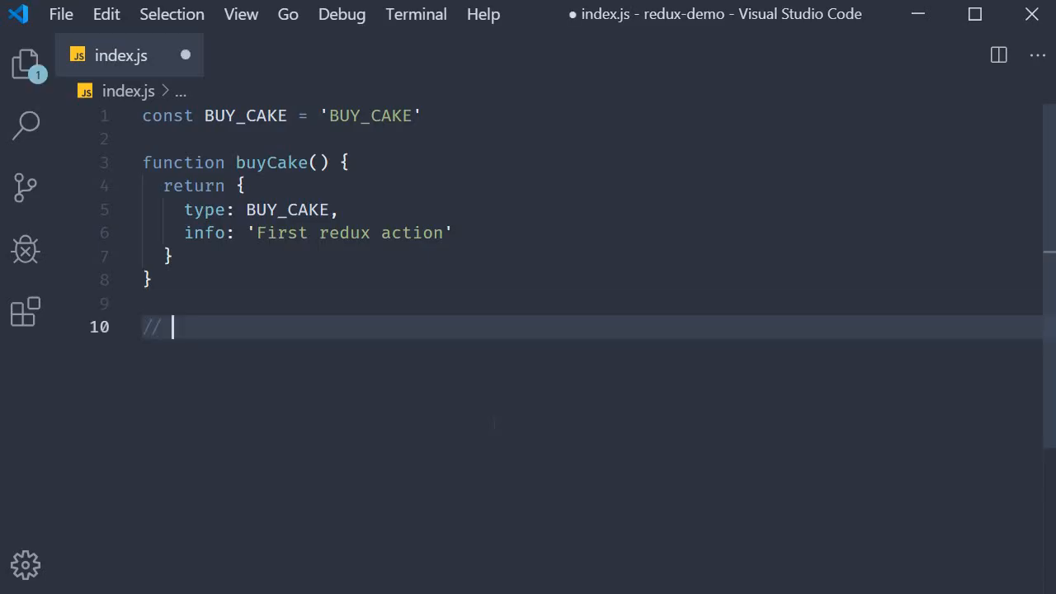
Add the comment // (previousState, action) => newState below buyCake and highlight its terms
text((prev))
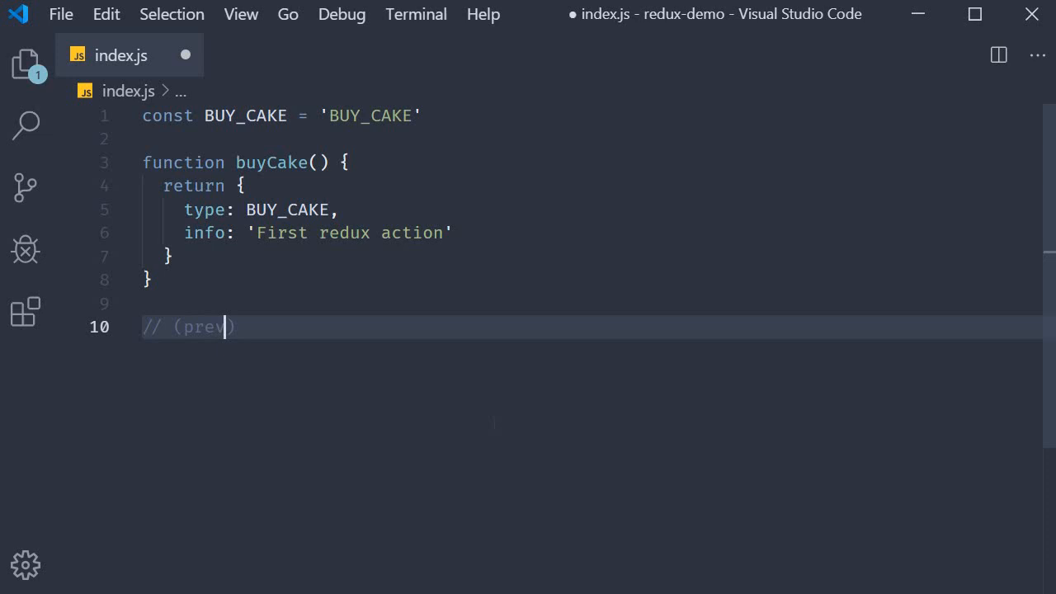
text(iosState, action)
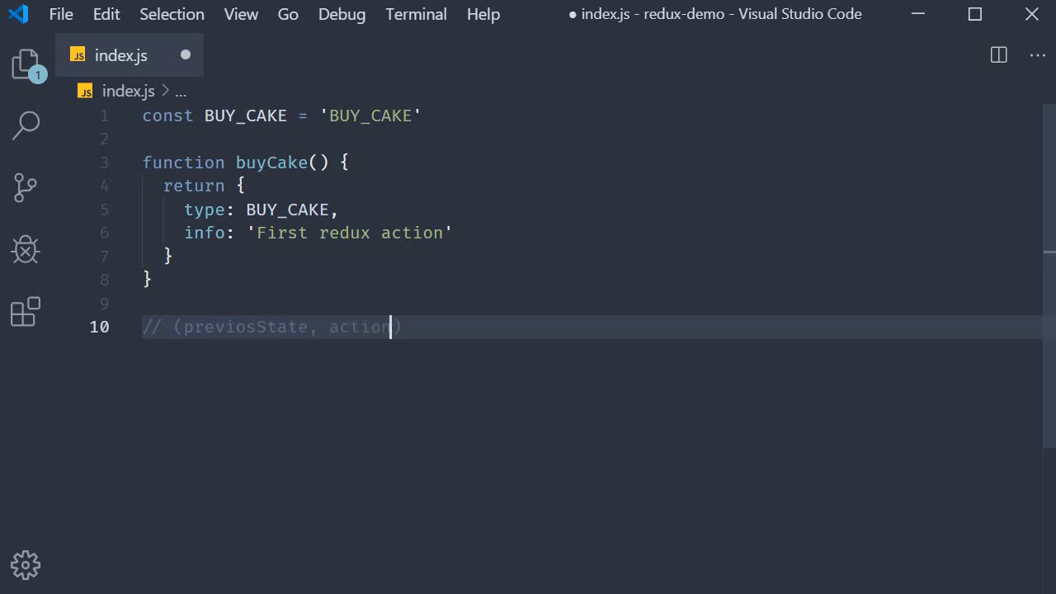
text(=> n)
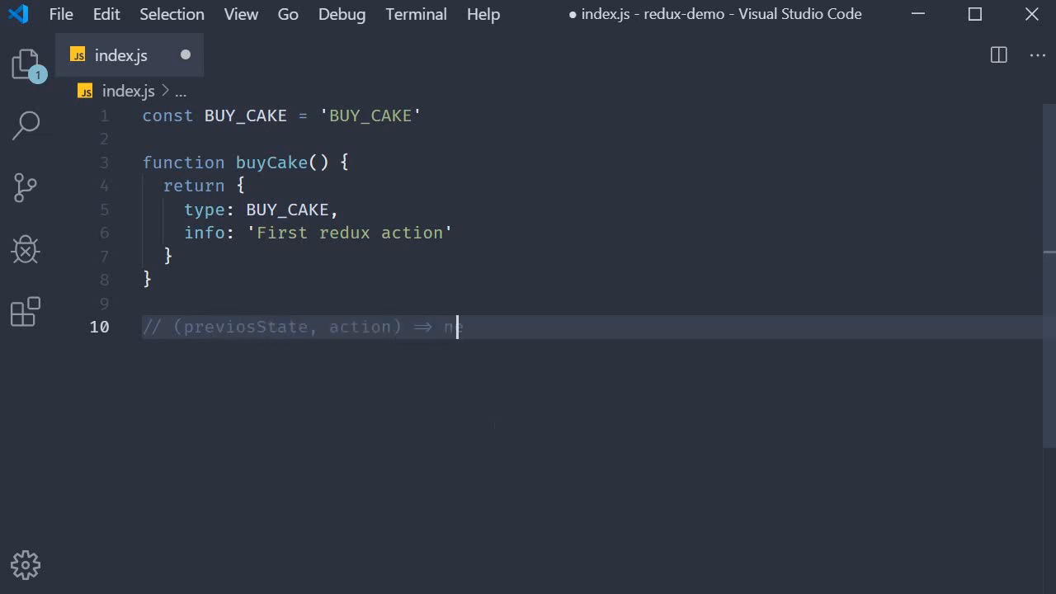
text(ewState)
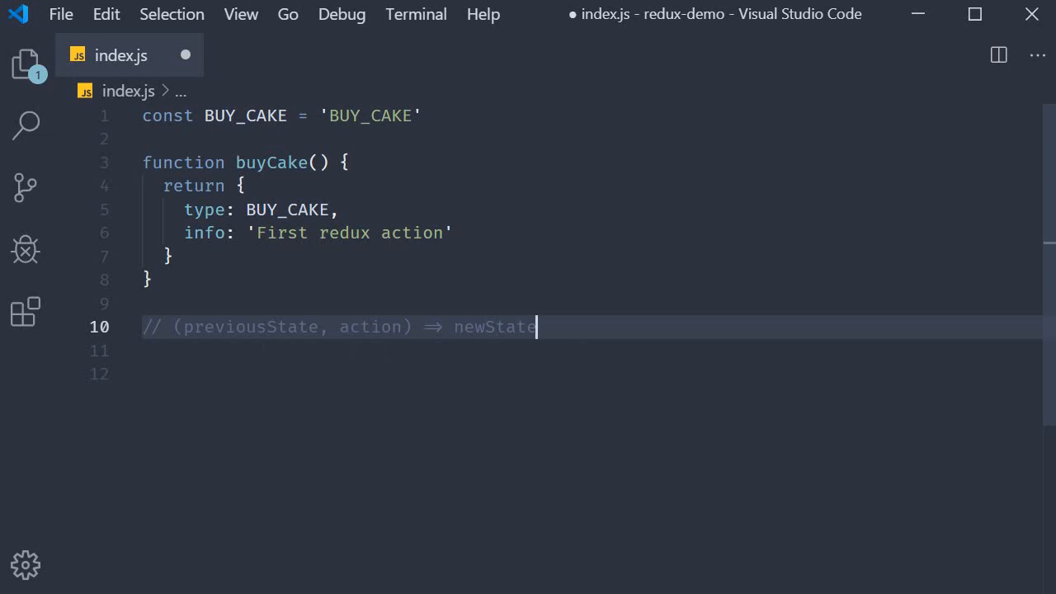
double_click(249, 327)
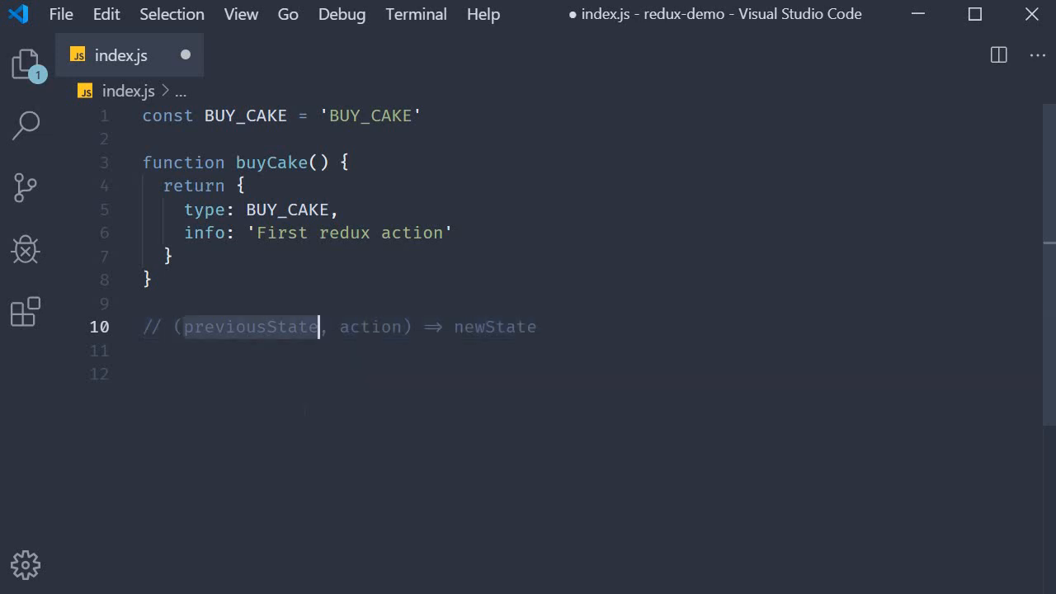
double_click(369, 327)
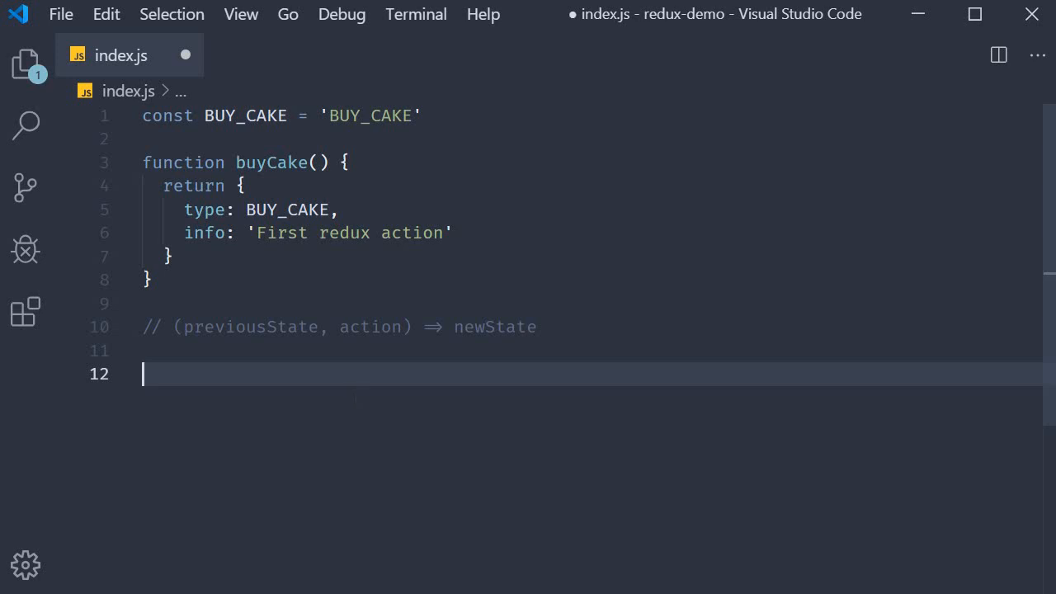
Declare const initialState = { numOfCakes: 10 } below the reducer comment
text(const)
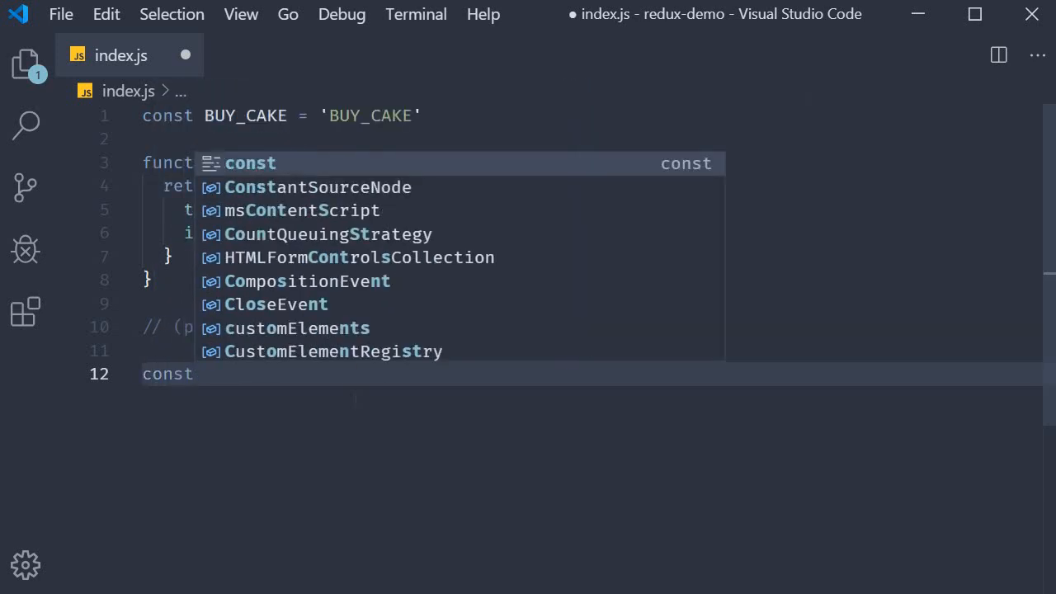
text(in)
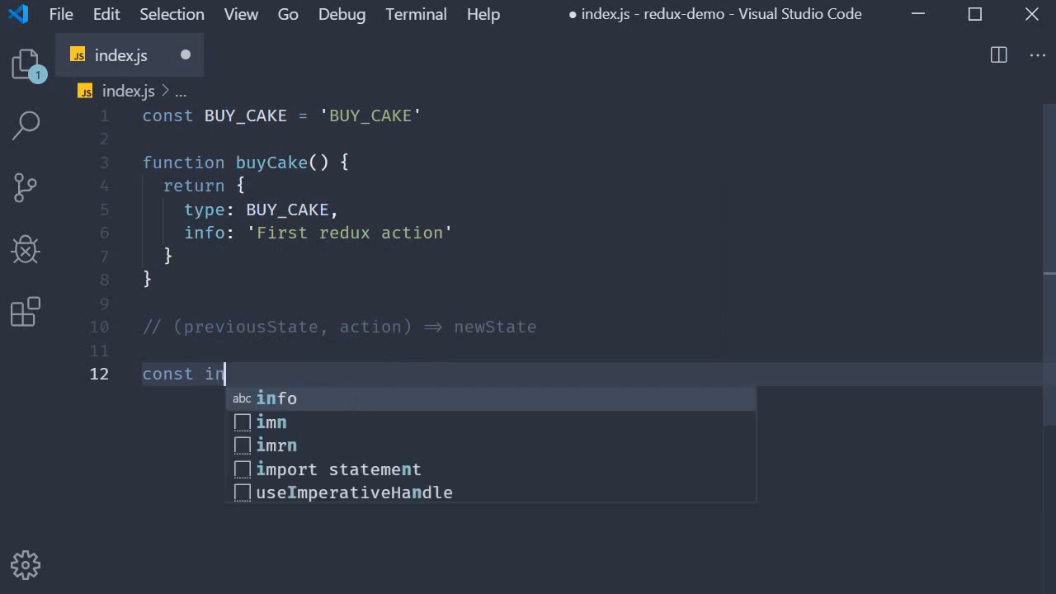
text(itialState = {)
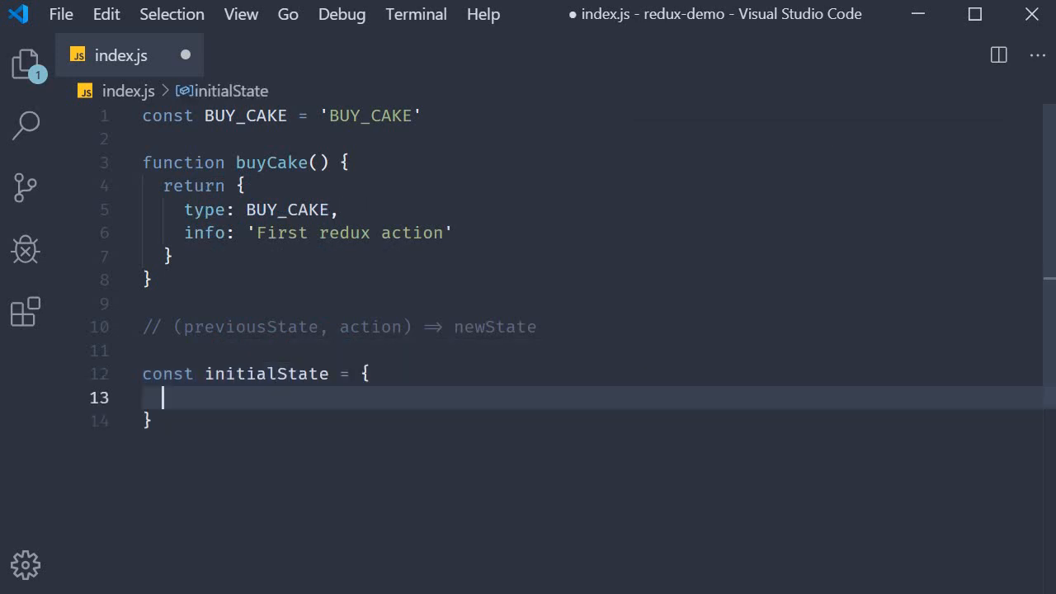
text(num)
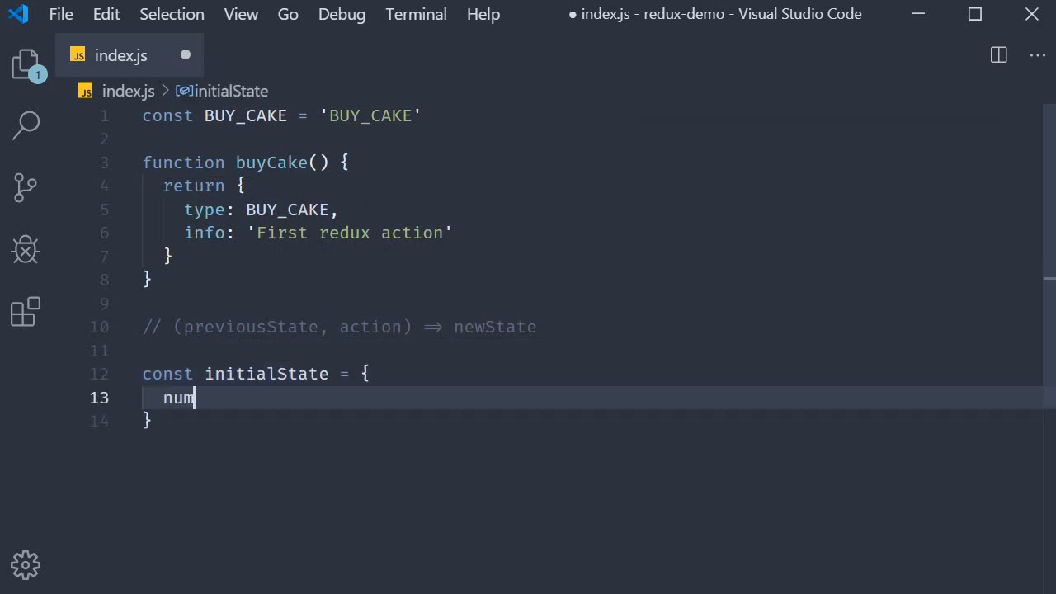
text(OfCak)
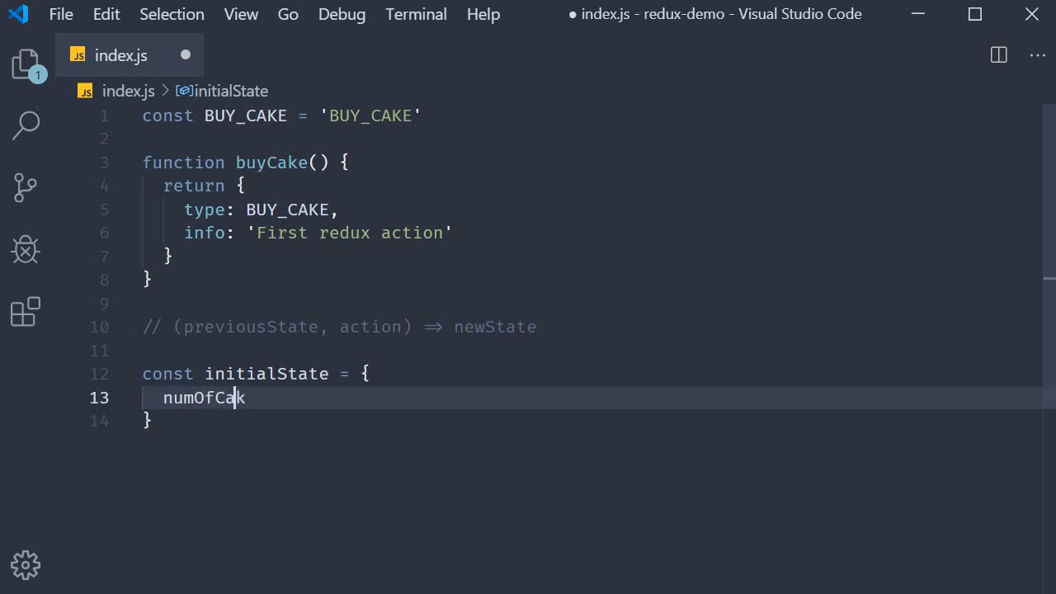
text(es)
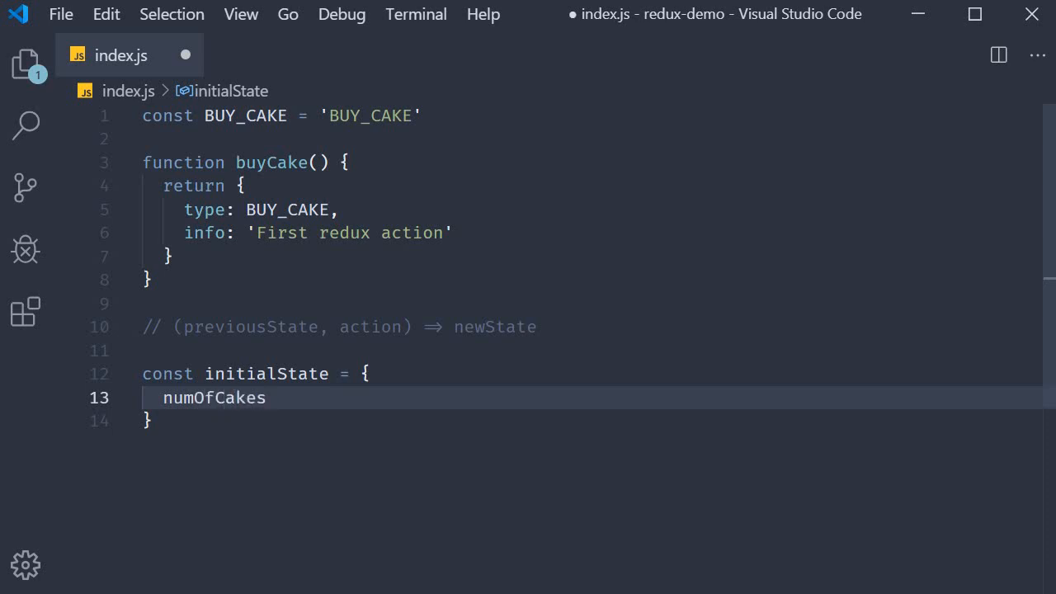
text(:)
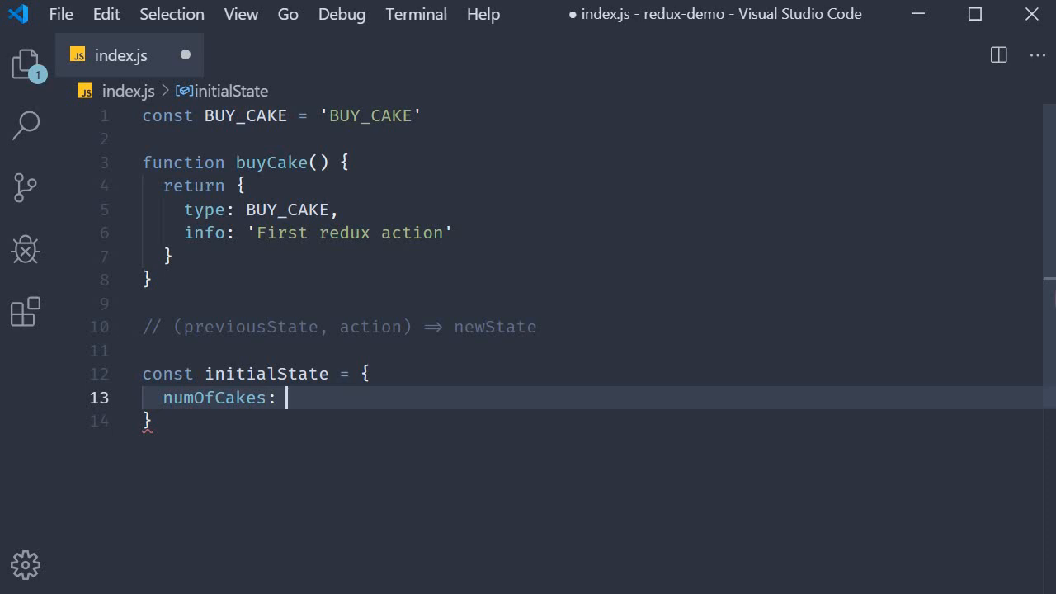
text(10)
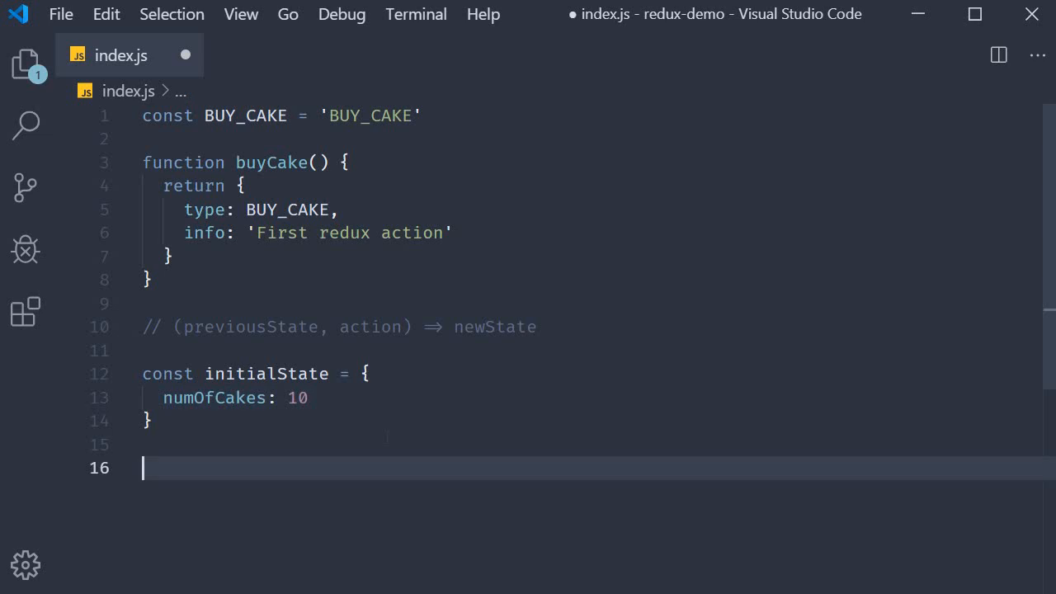
Highlight previousState and initialState to relate the starting state to the comment
double_click(248, 327)
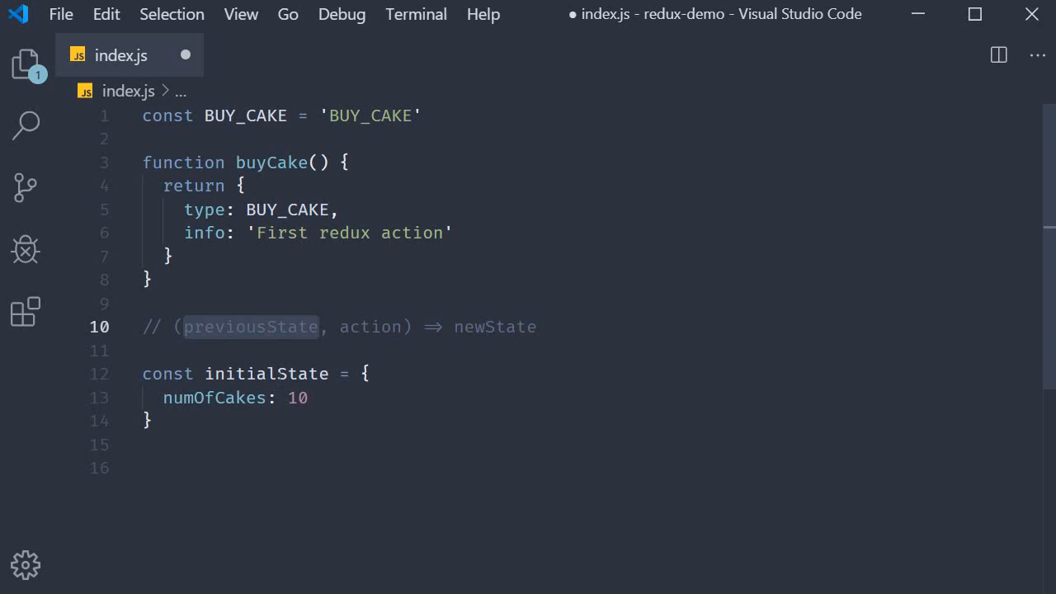
double_click(265, 372)
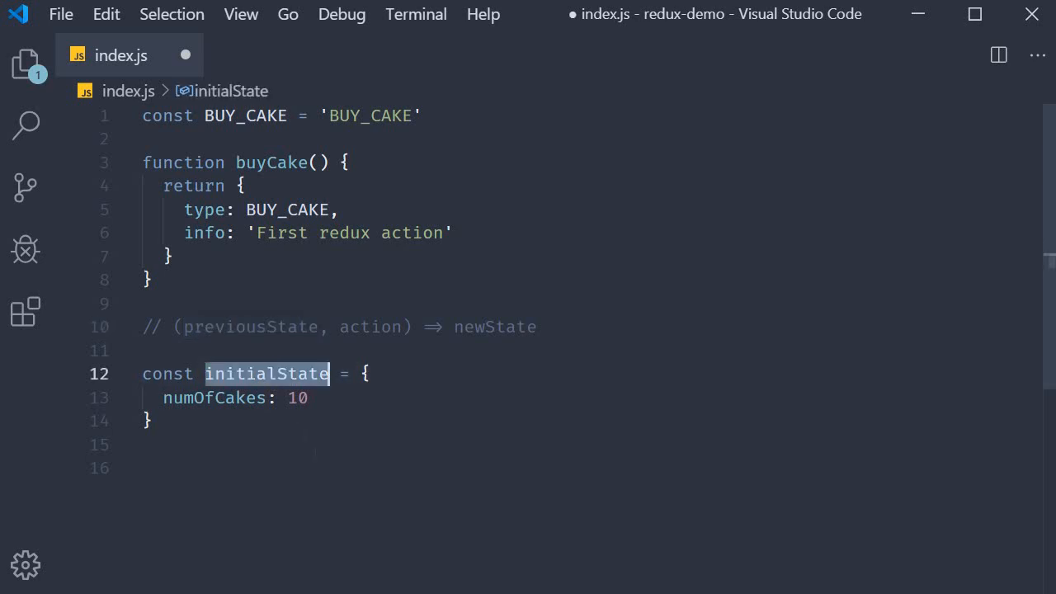
double_click(247, 327)
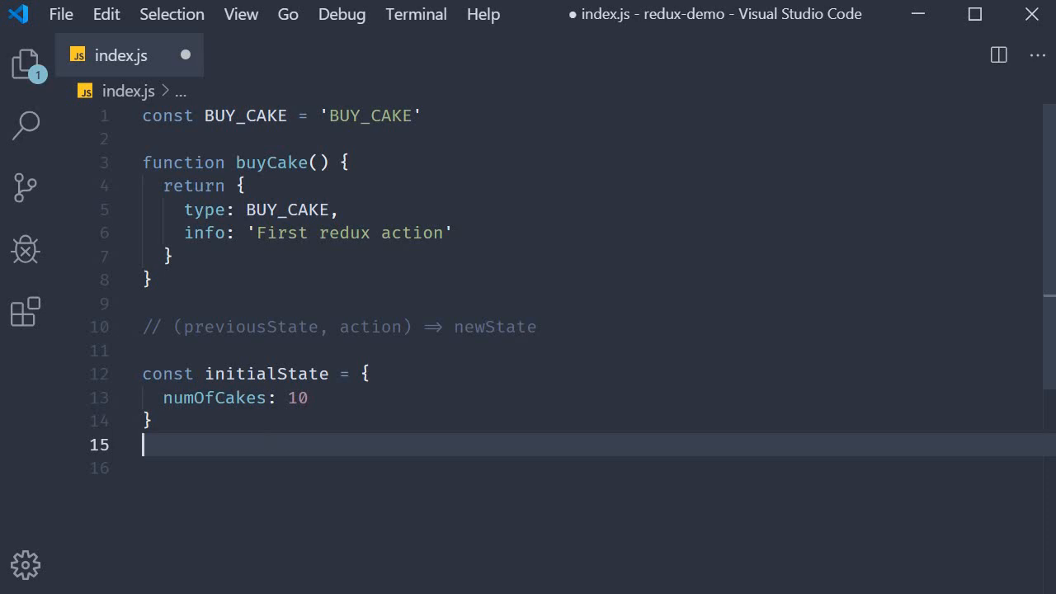
Declare const reducer = (state = initialState, action) => { } with an empty body
key(enter)
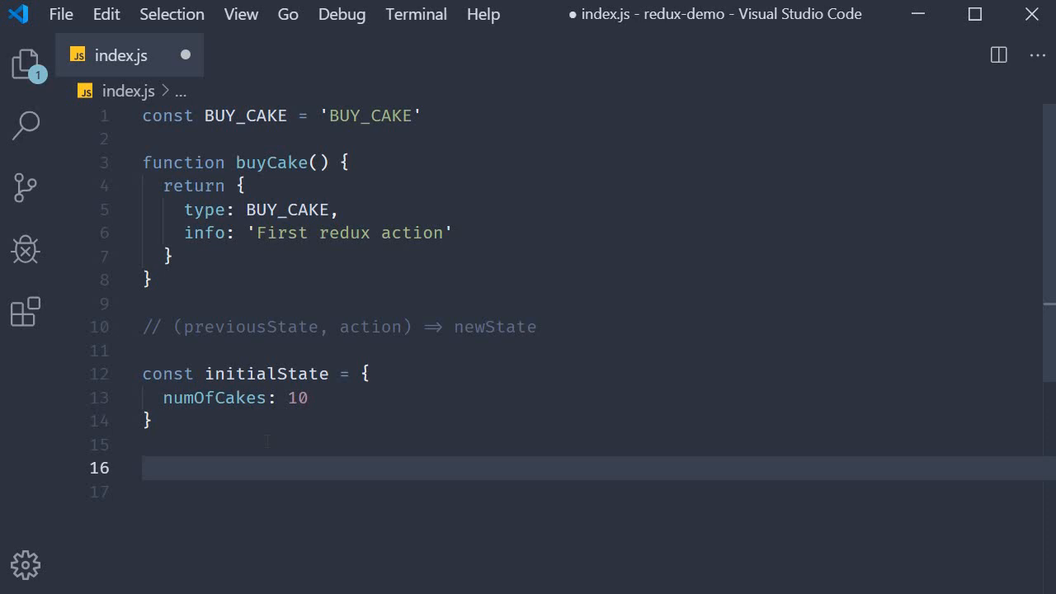
text(const reducer =)
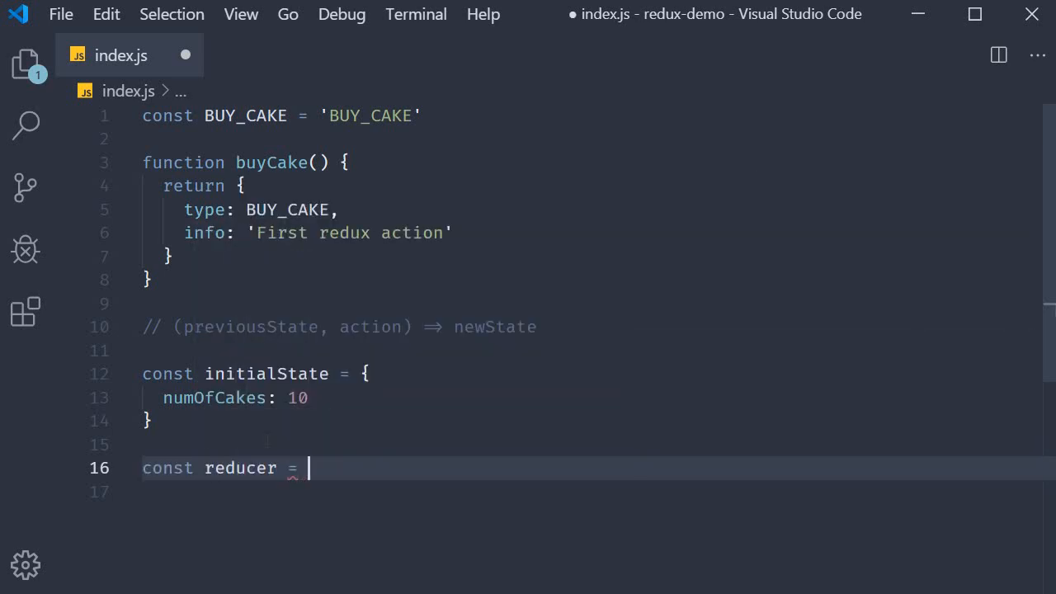
text(())
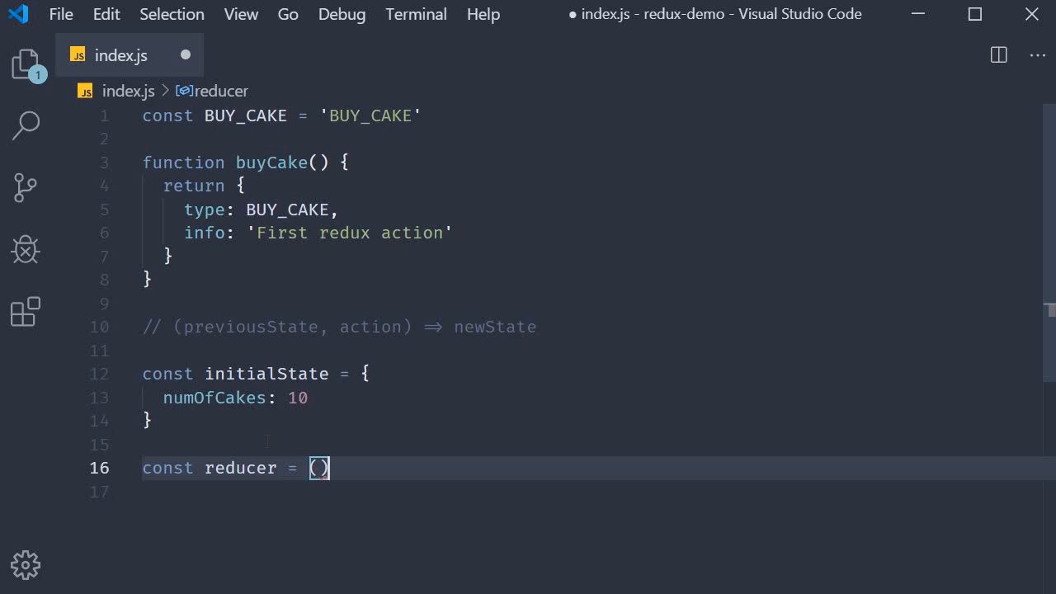
text(=> {)
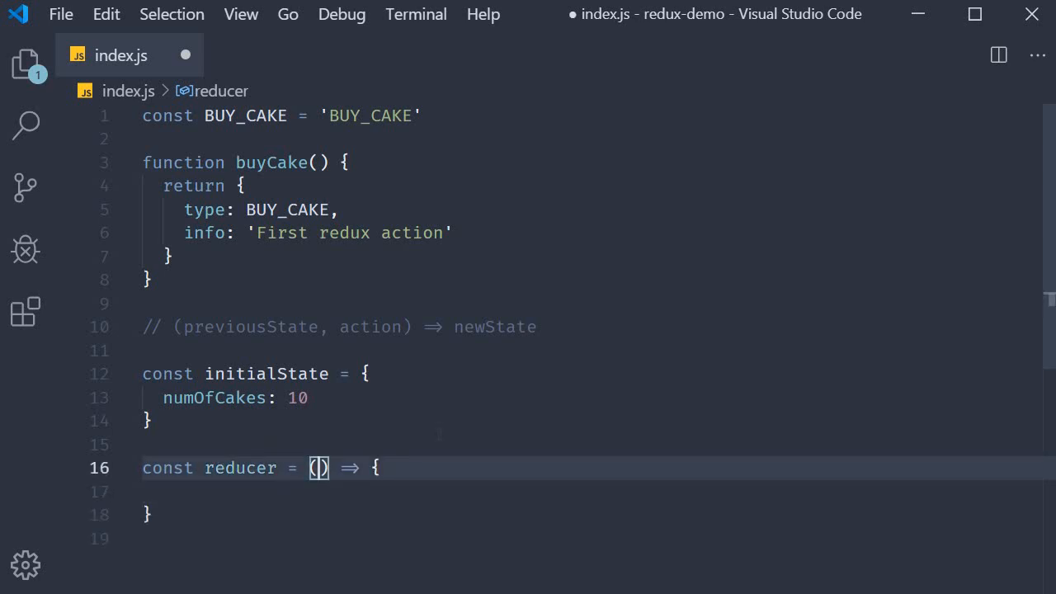
text(state, a)
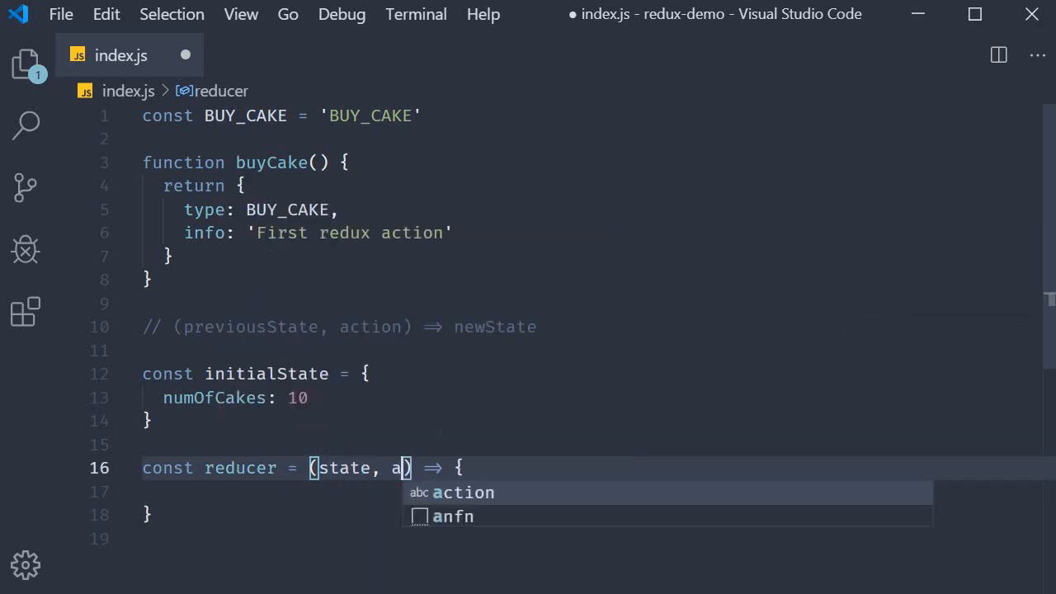
key(Tab)
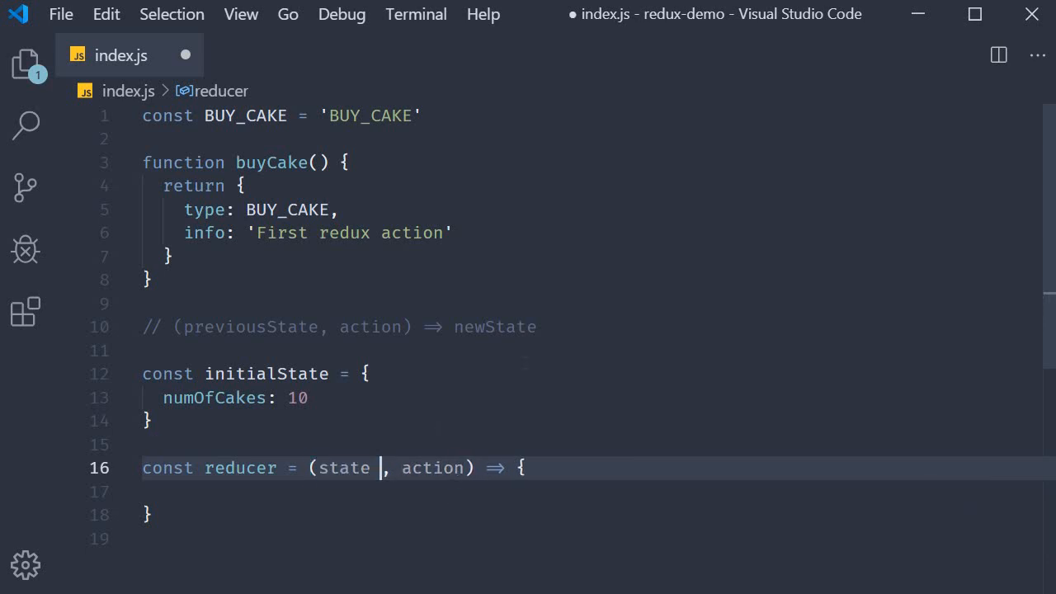
text(= initialState)
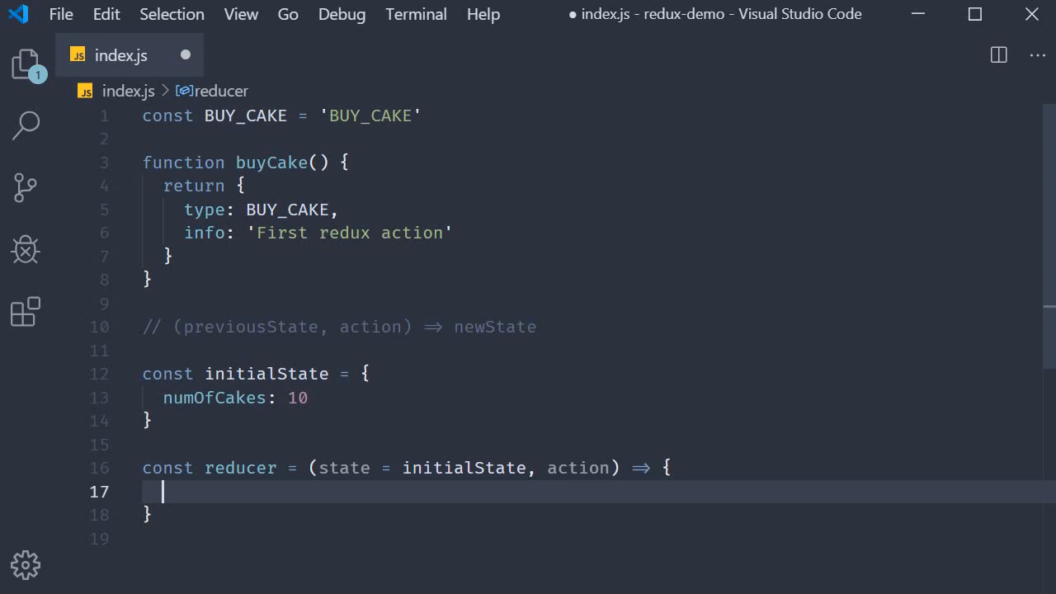
scroll(down, 3)
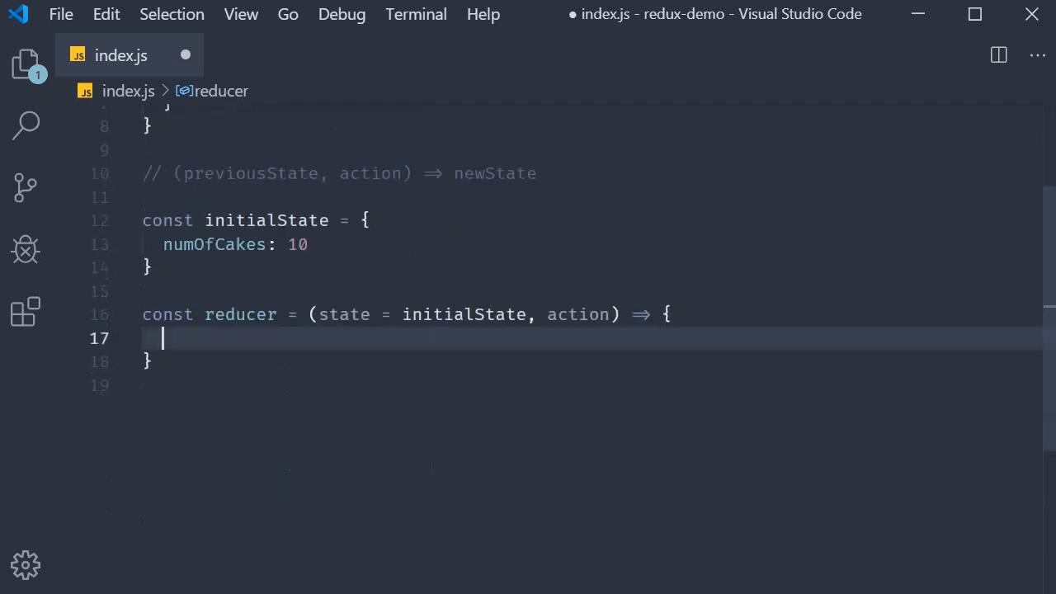
Write switch(action.type) with case BUY_CAKE returning { numOfCakes: state.numOfCakes - 1 }
scroll(down, 3)
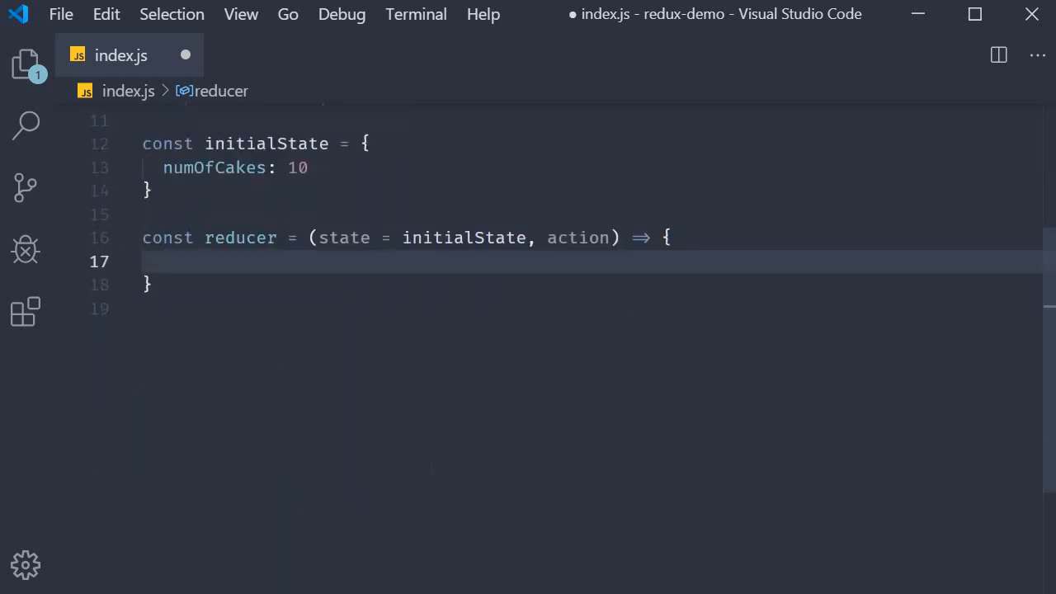
text(switch)
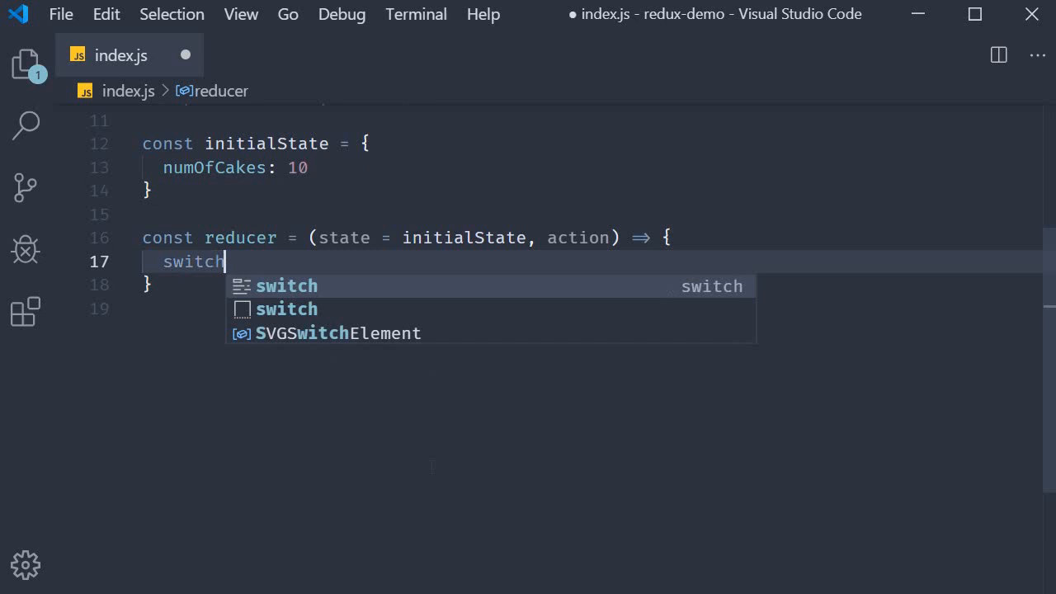
text((action.type) {)
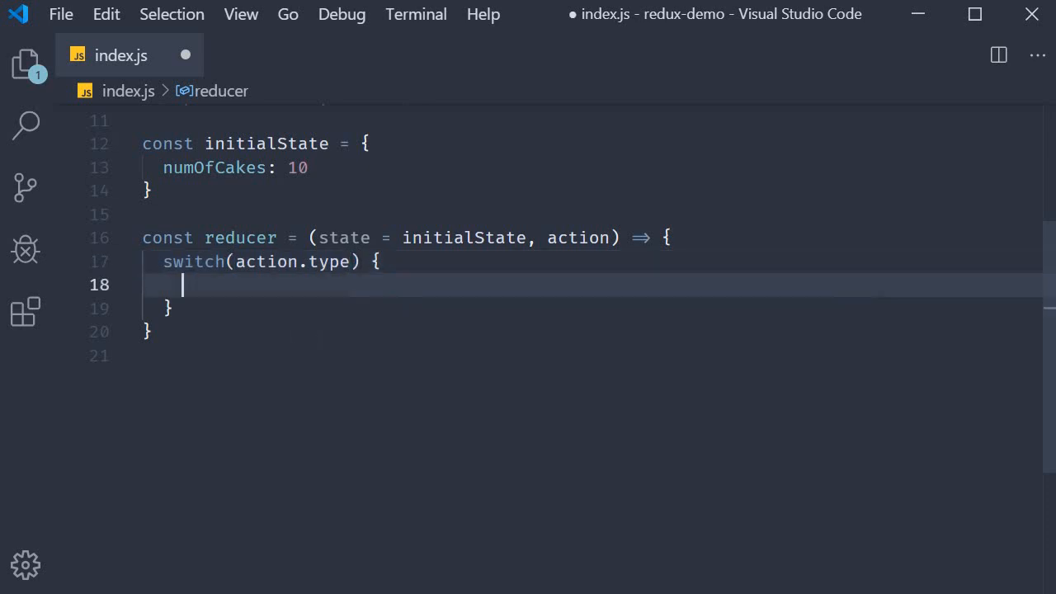
text(case)
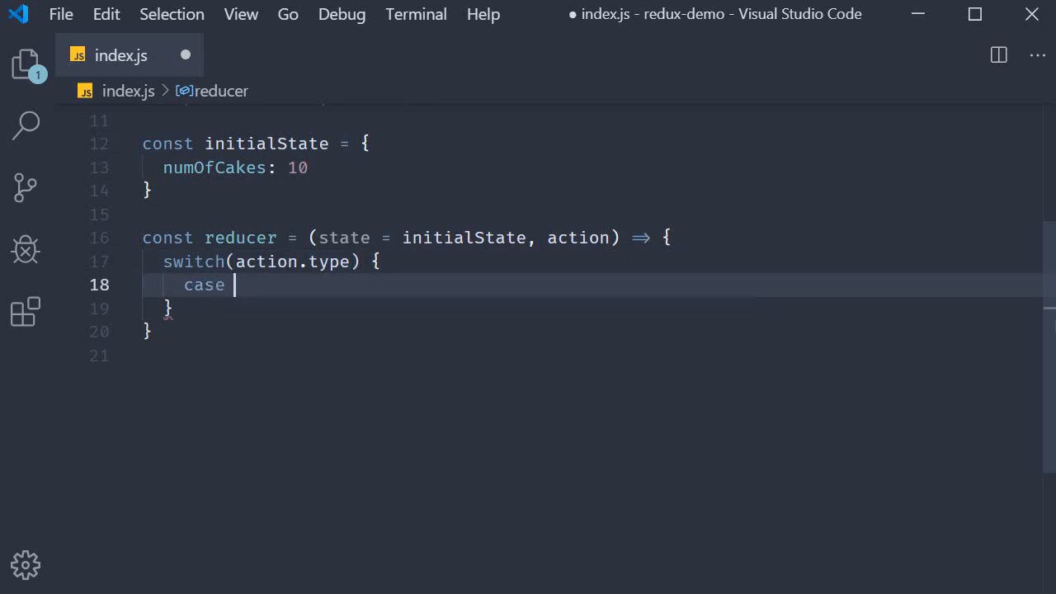
text(BUY_CAKE: return)
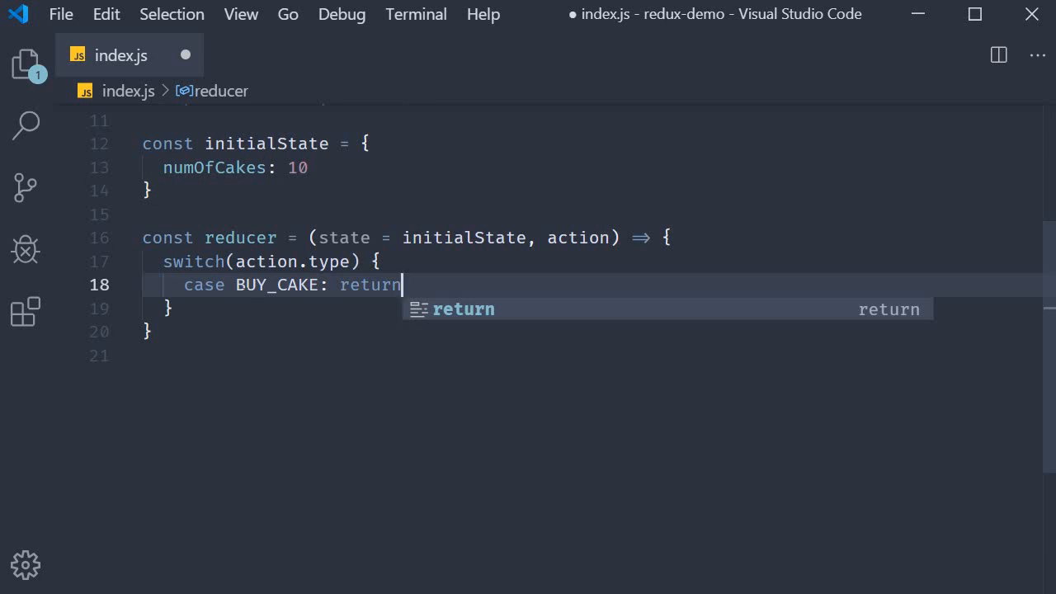
text({)
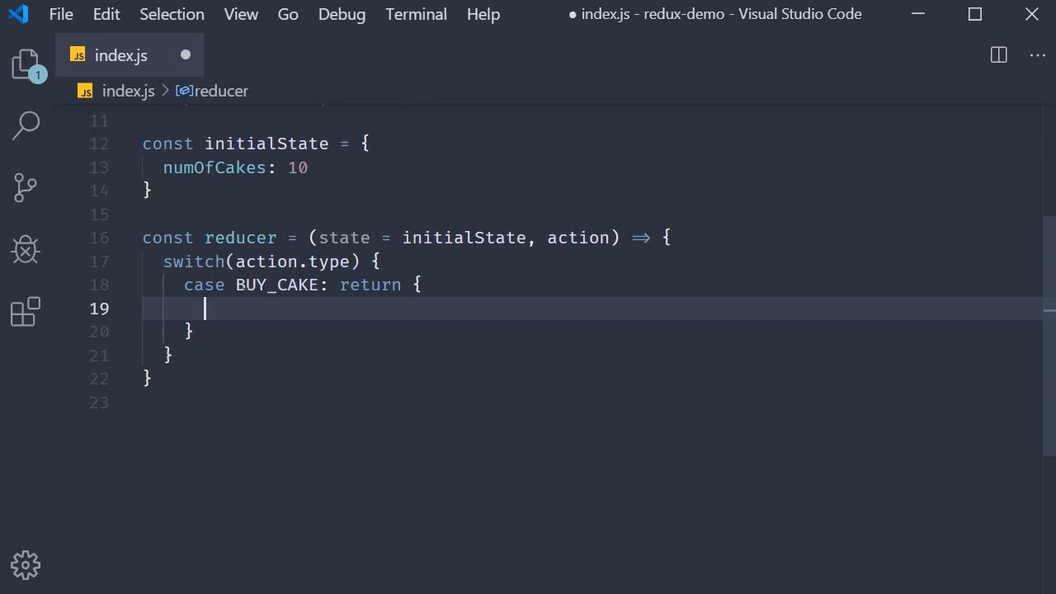
text(numOfCakes)
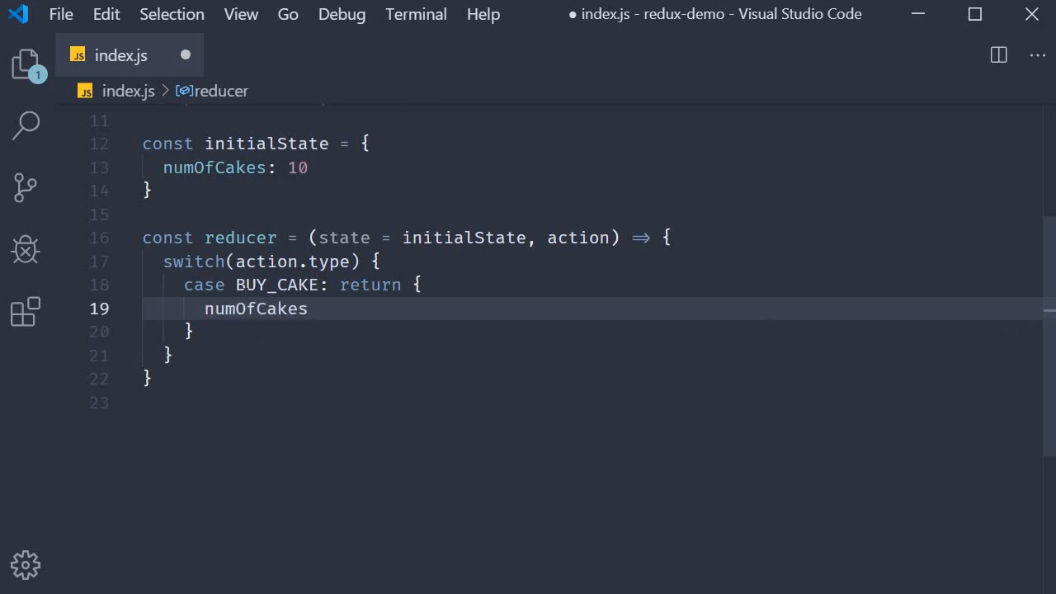
text(:)
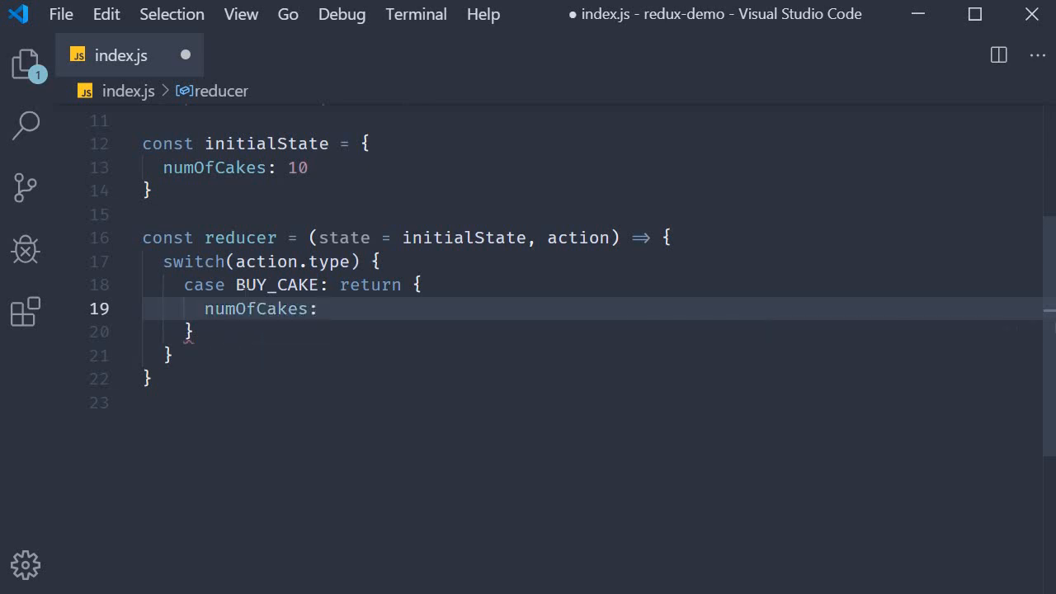
text(state.numOfCakes)
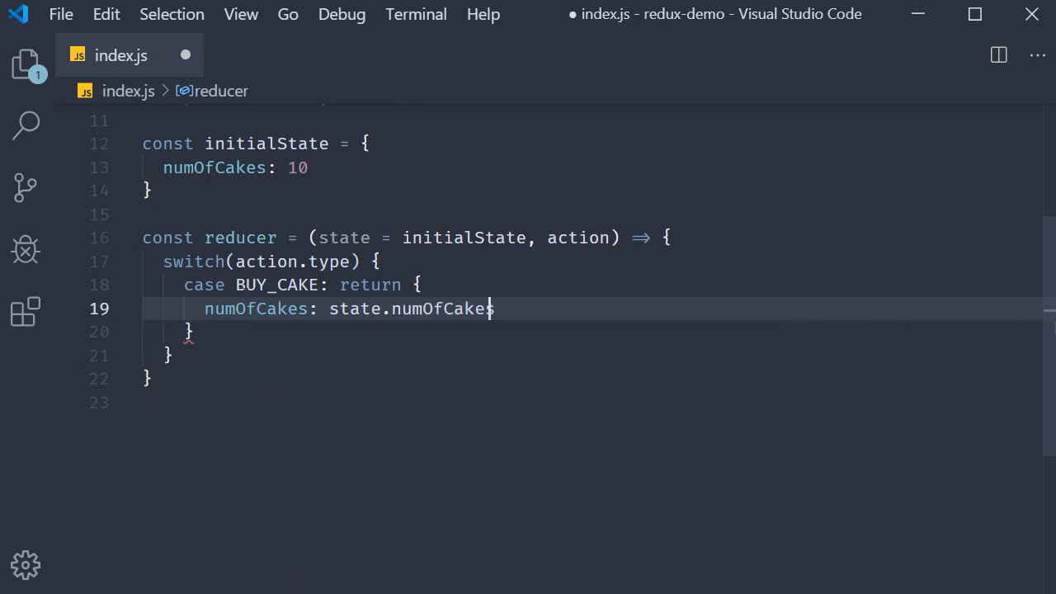
text(- 1)
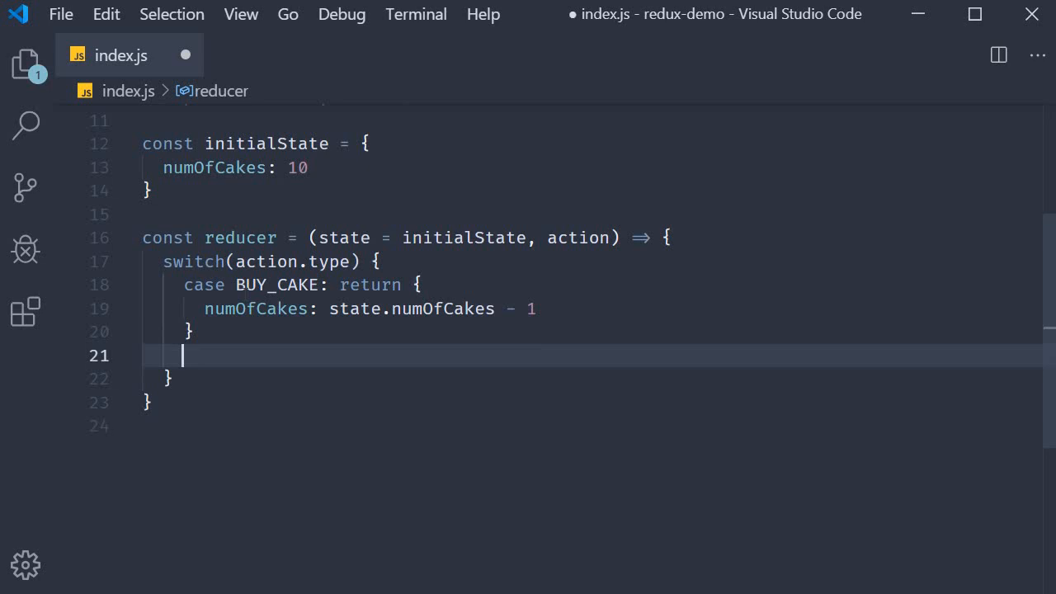
Add the default case returning state unchanged
text(default:)
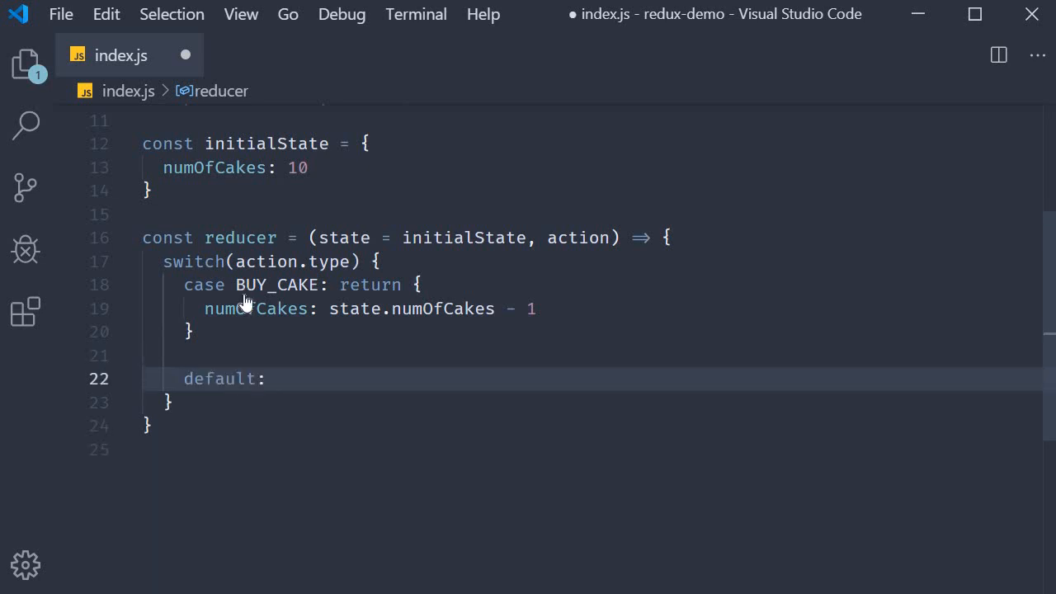
text(return state)
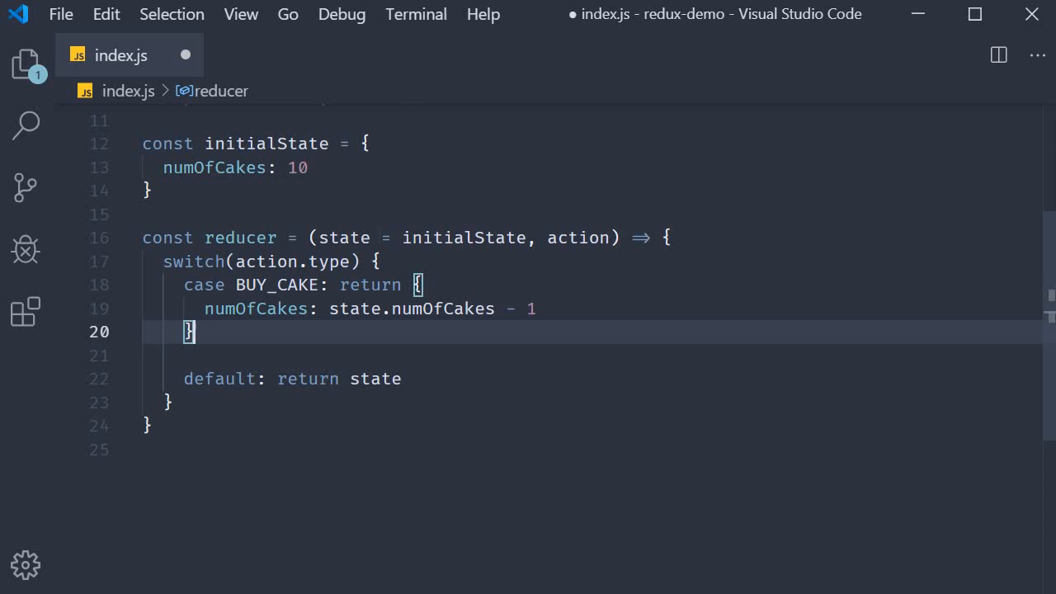
double_click(578, 237)
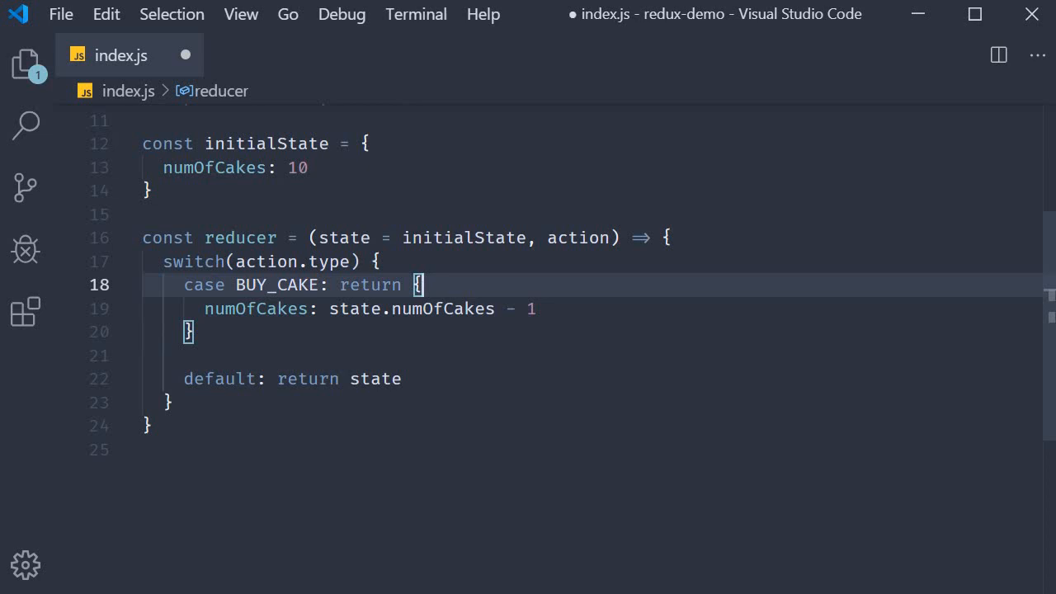
Spread ...state as the first entry of the BUY_CAKE returned object
key(Enter)
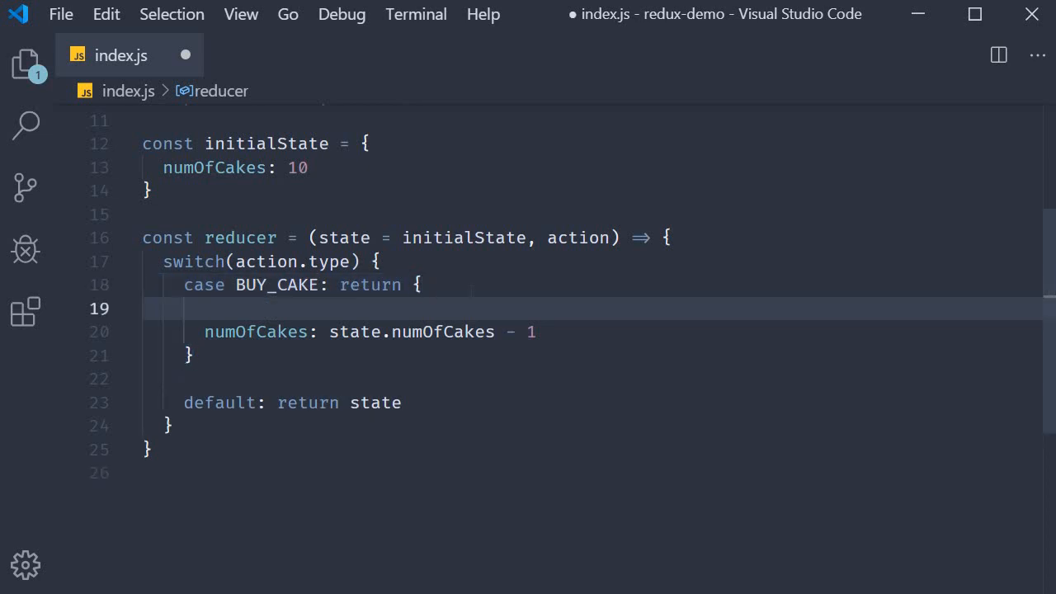
text(...state,)
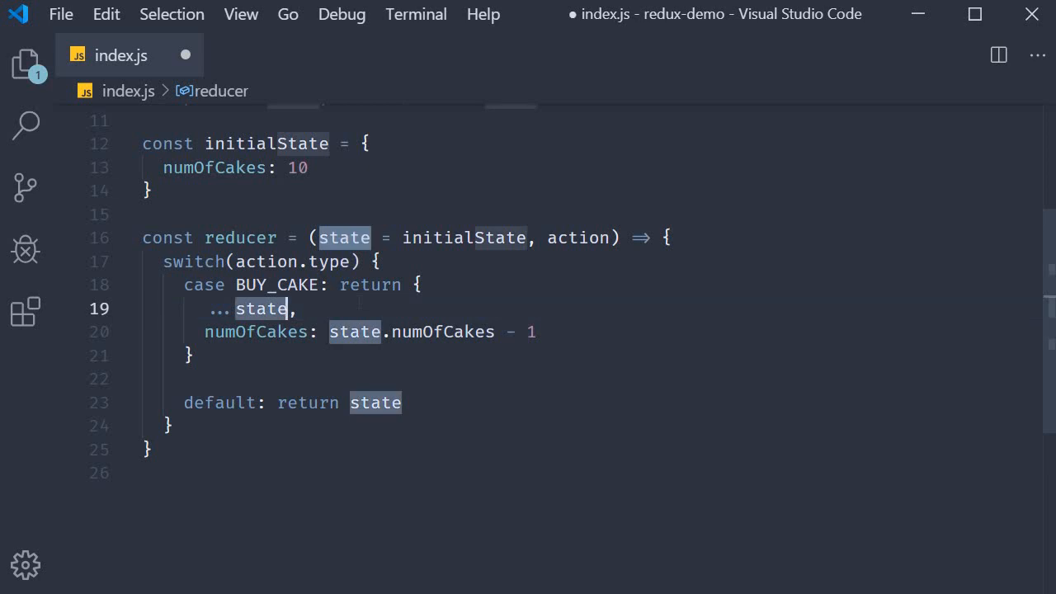
double_click(254, 332)
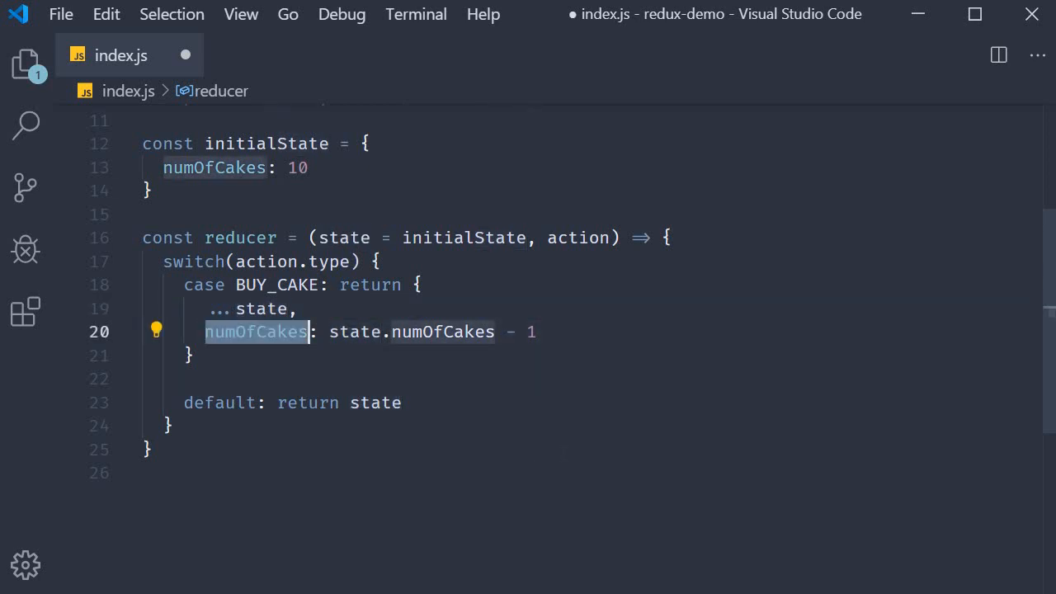